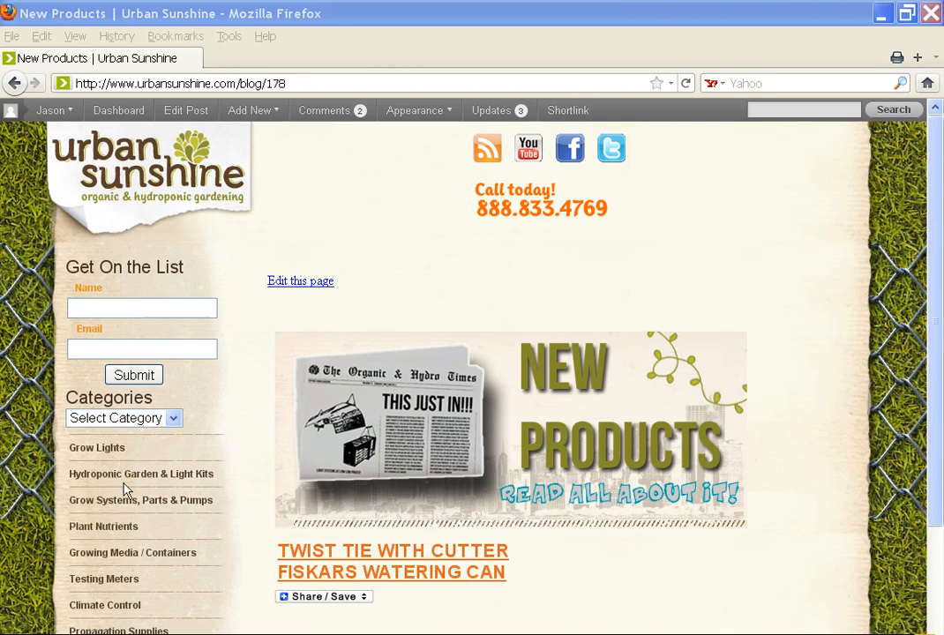
mouse_move(115, 538)
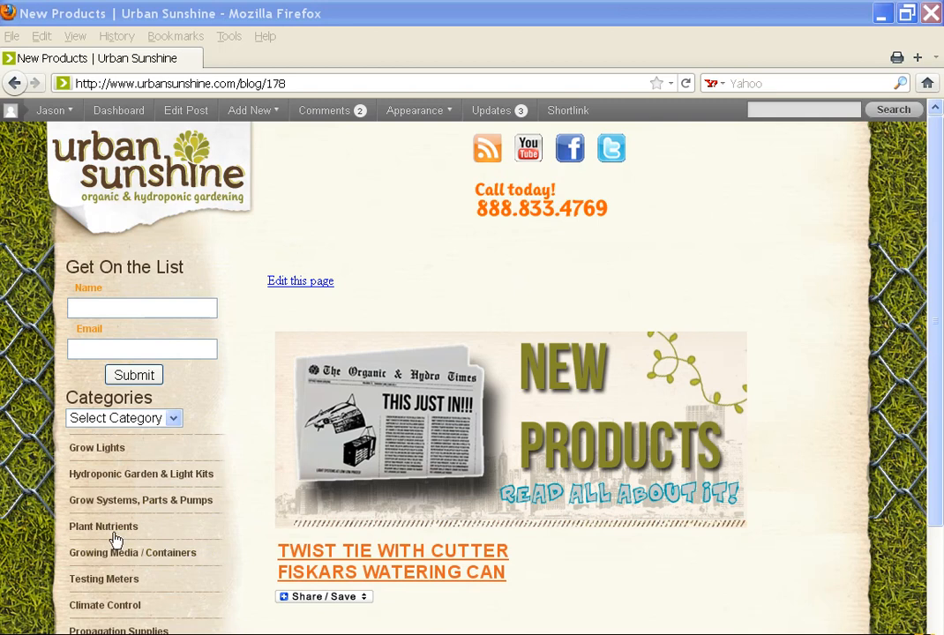
mouse_move(117, 578)
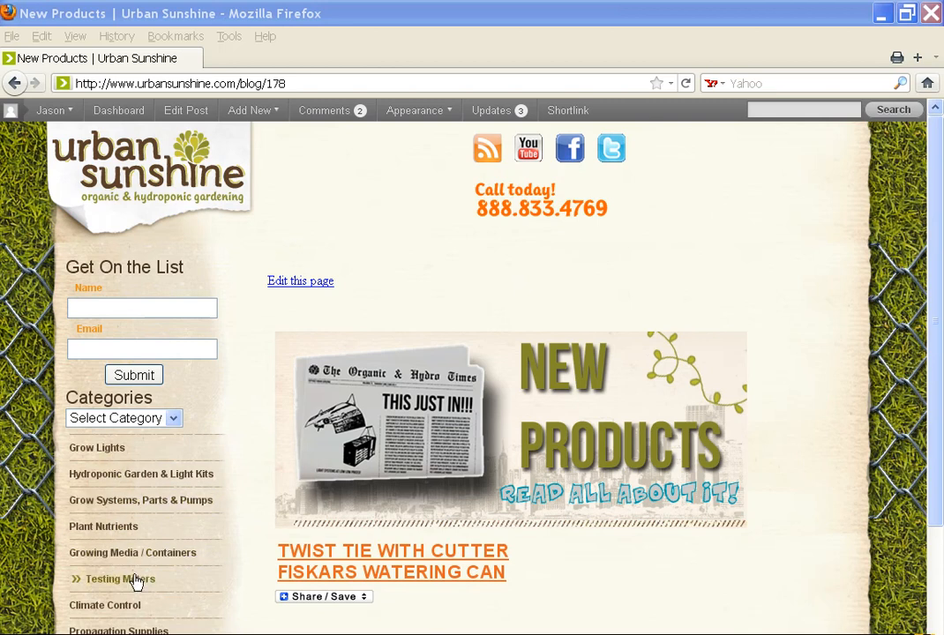
mouse_move(679, 420)
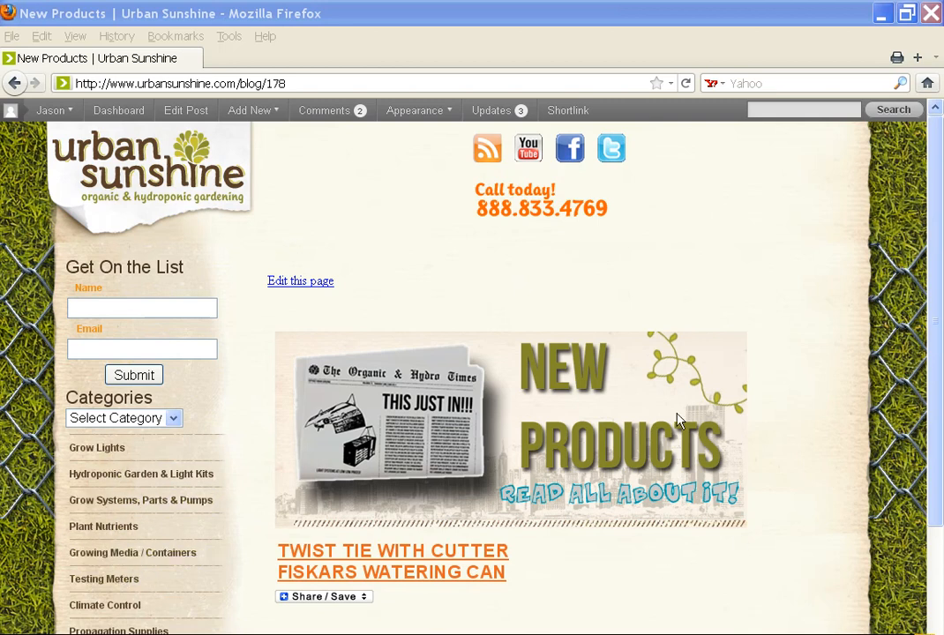
mouse_move(284, 310)
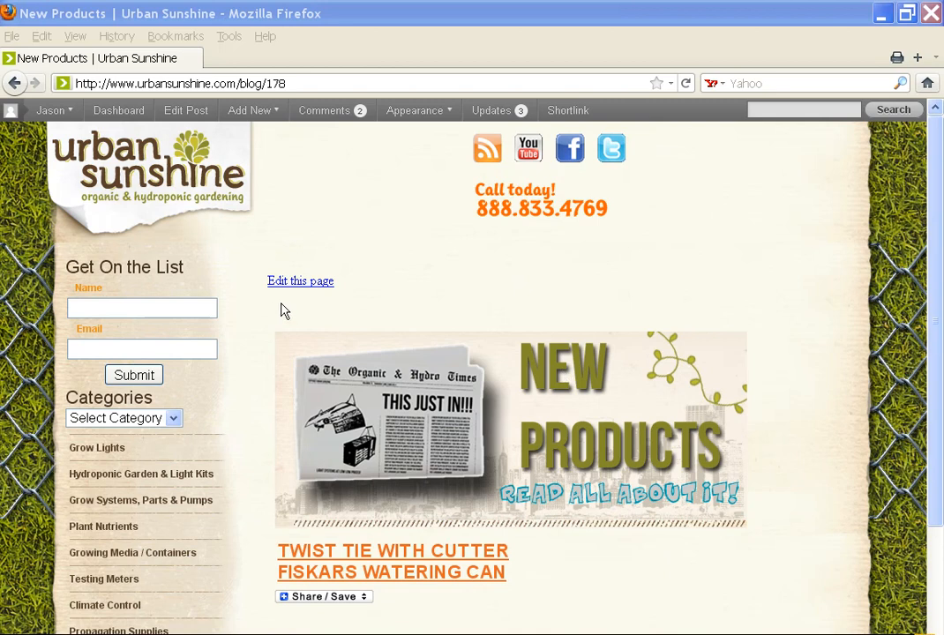
mouse_move(300, 281)
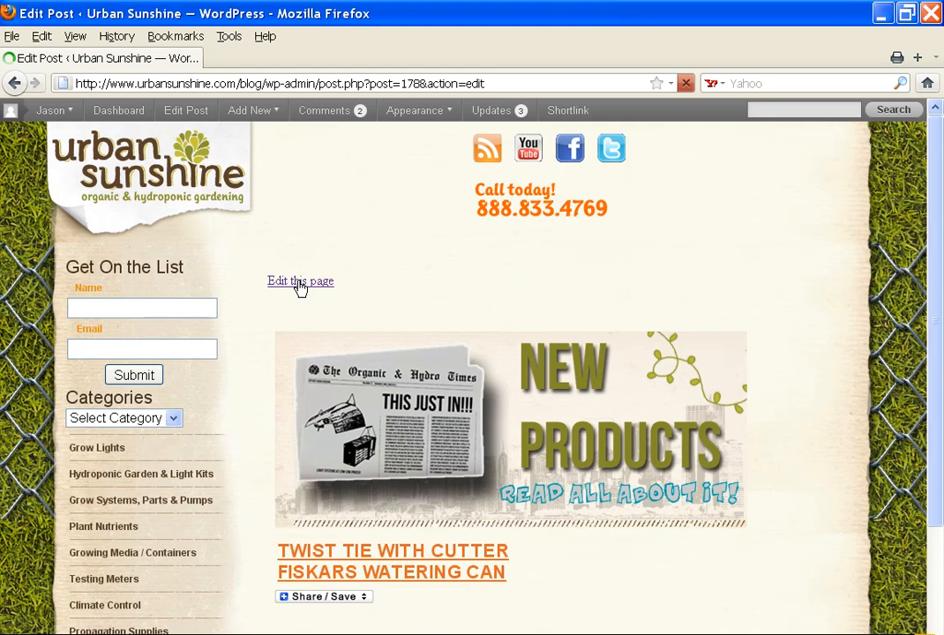
View the New Products post as HTML source and try selecting the Twist Tie item markup
left_click(300, 281)
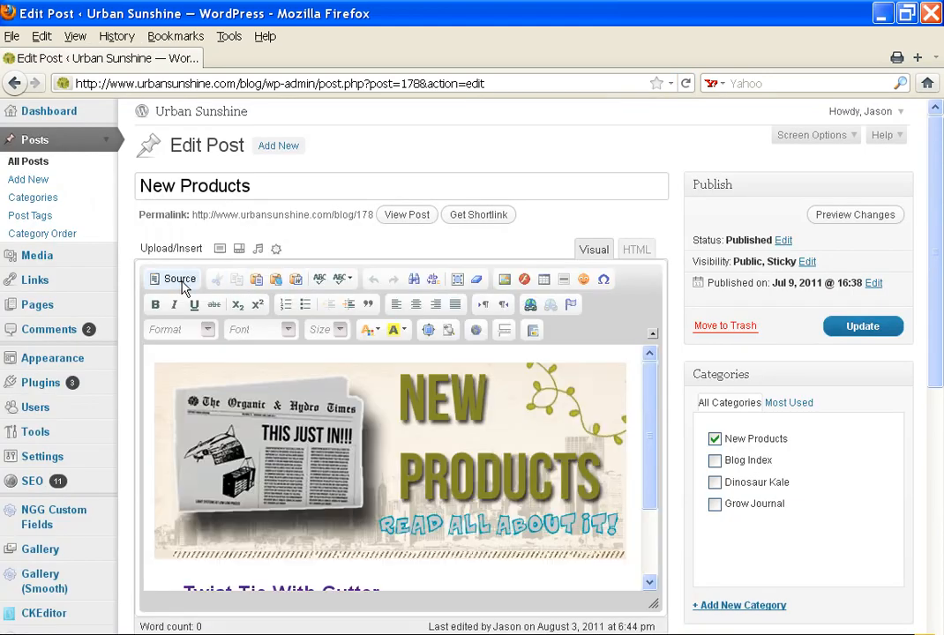
left_click(180, 279)
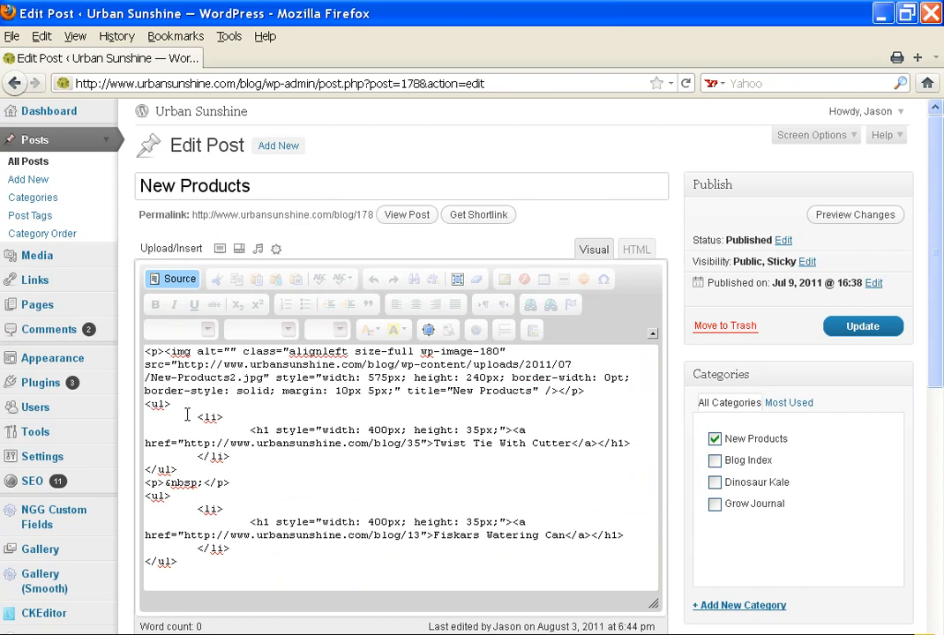
left_click_drag(145, 404, 226, 417)
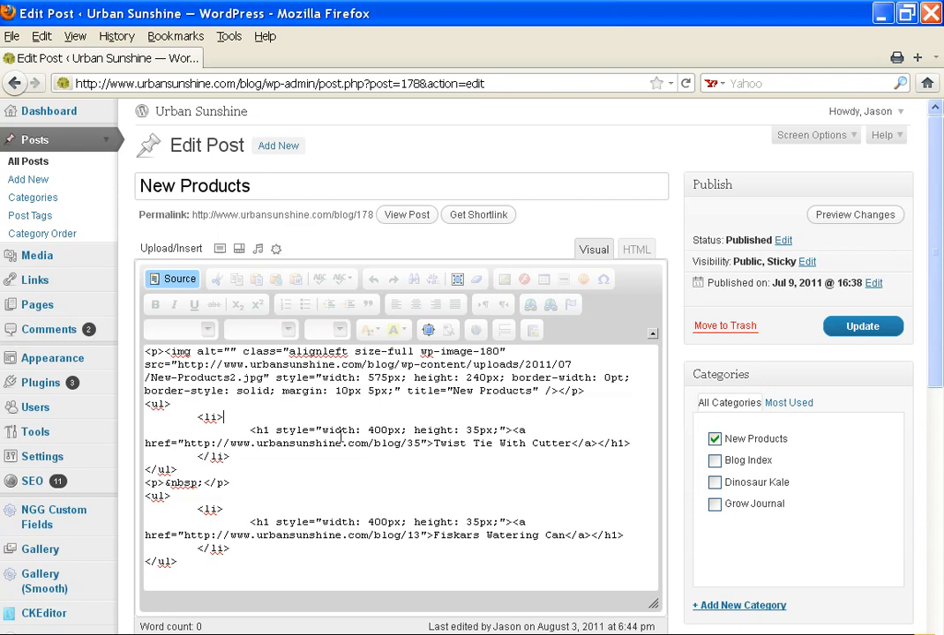
left_click_drag(250, 430, 510, 442)
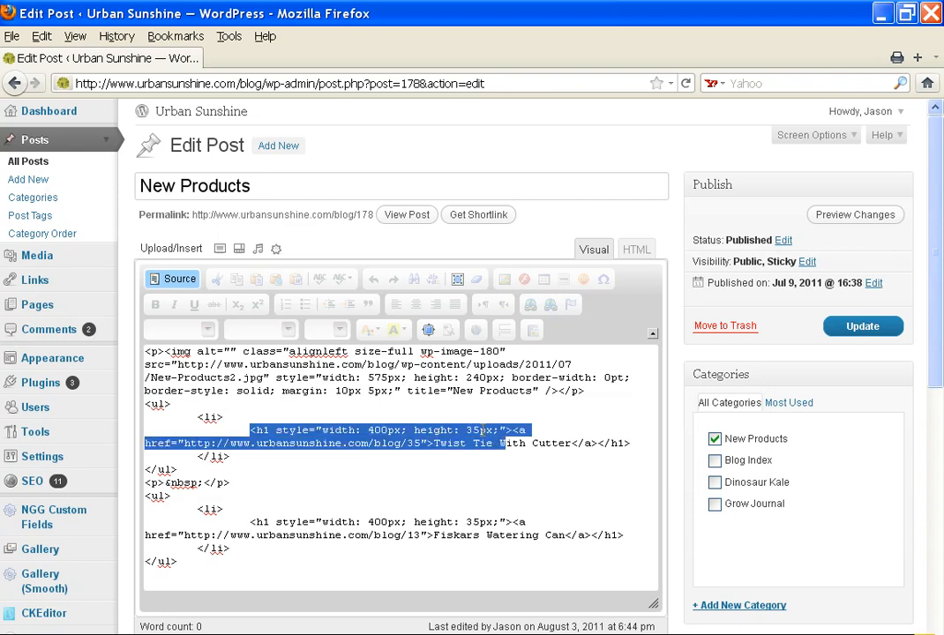
left_click(473, 430)
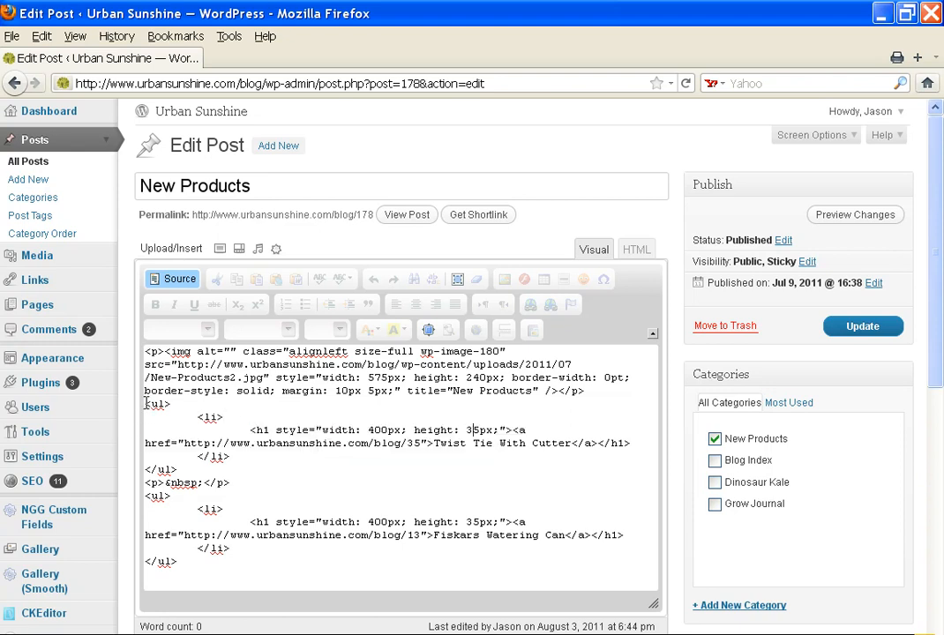
Duplicate the Twist Tie With Cutter <ul> list block at the end of the source
double_click(158, 404)
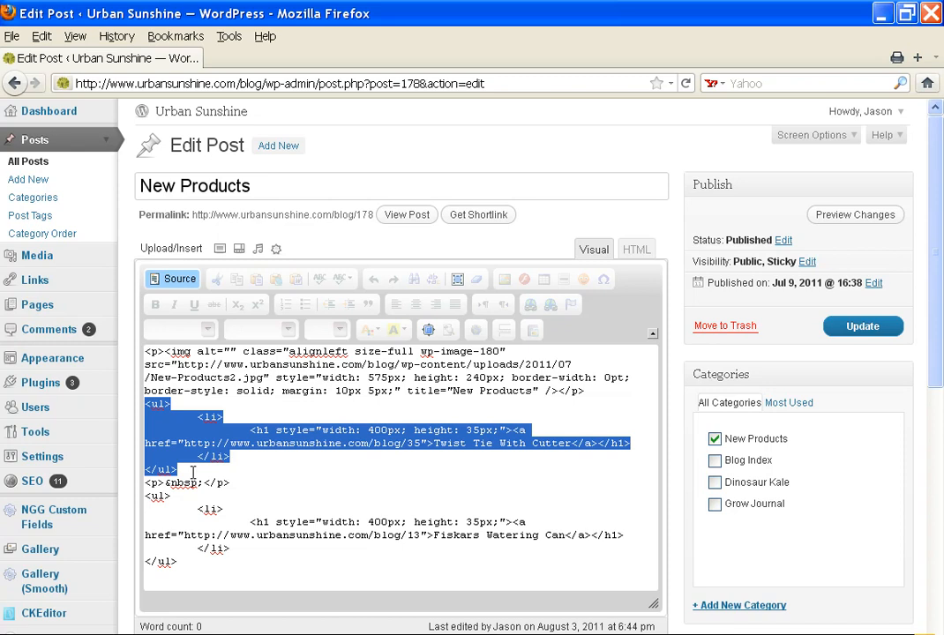
left_click(360, 550)
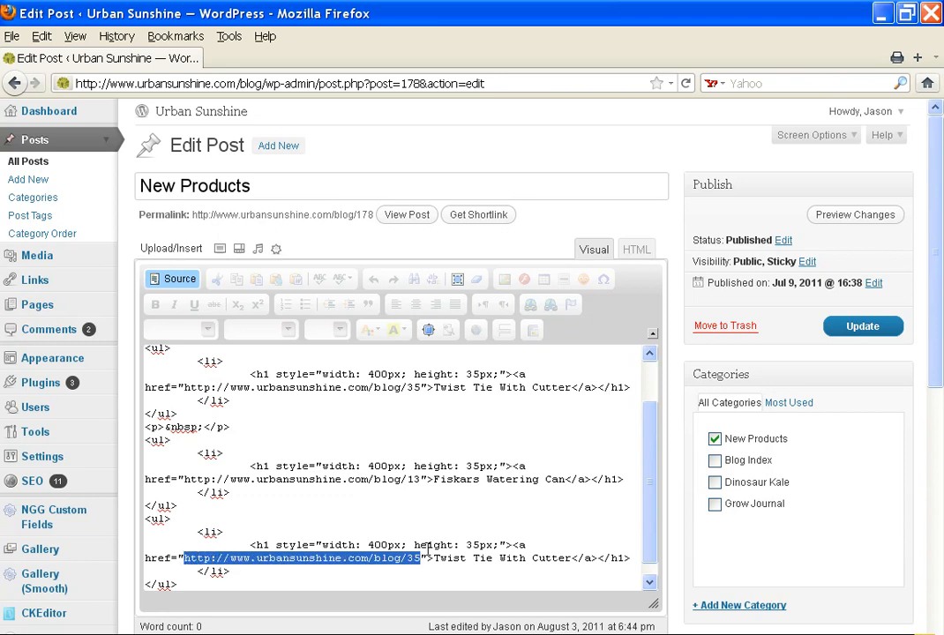
mouse_move(600, 526)
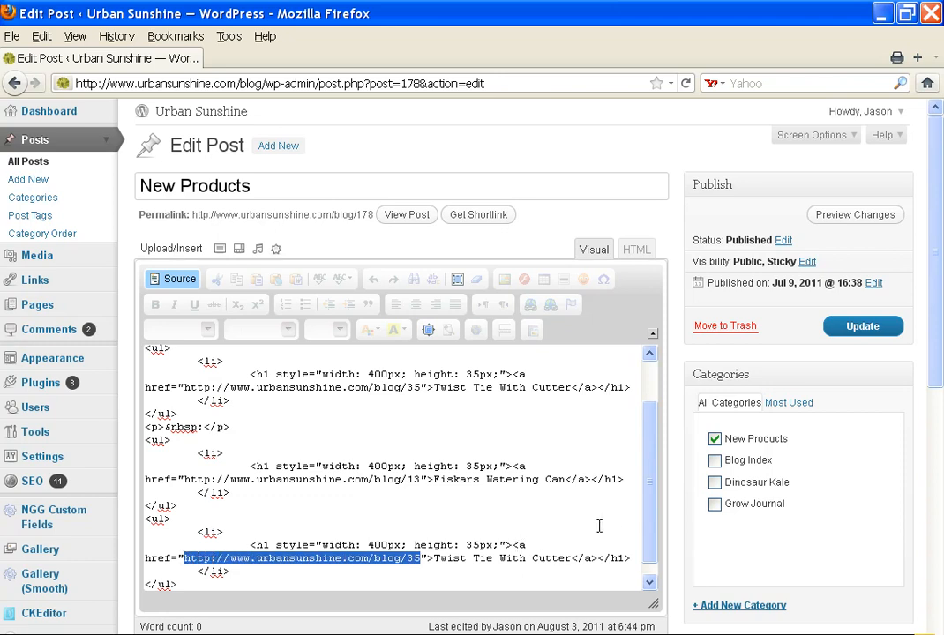
mouse_move(478, 560)
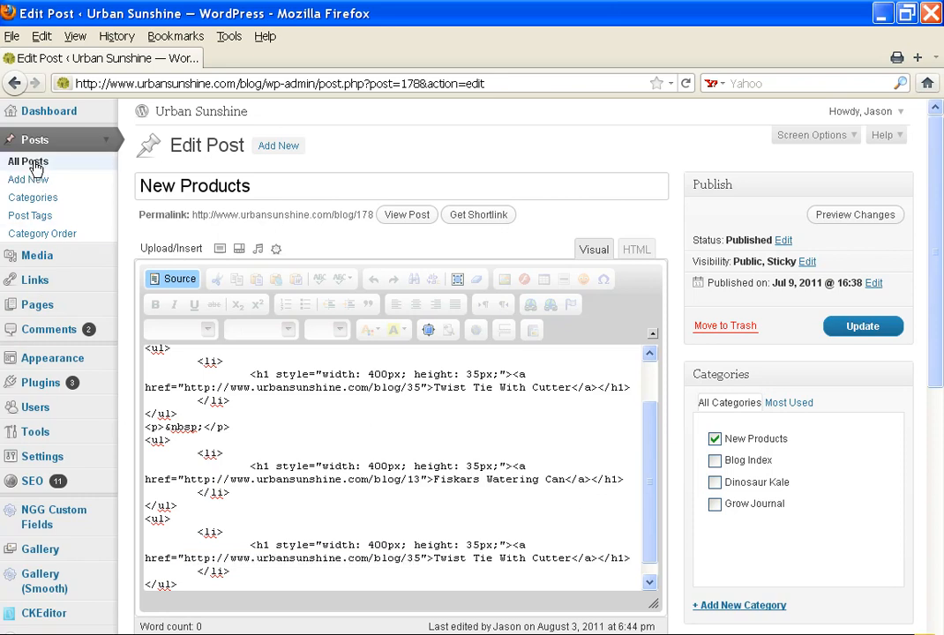
Go to Posts > All Posts and start adding a new post
left_click(28, 162)
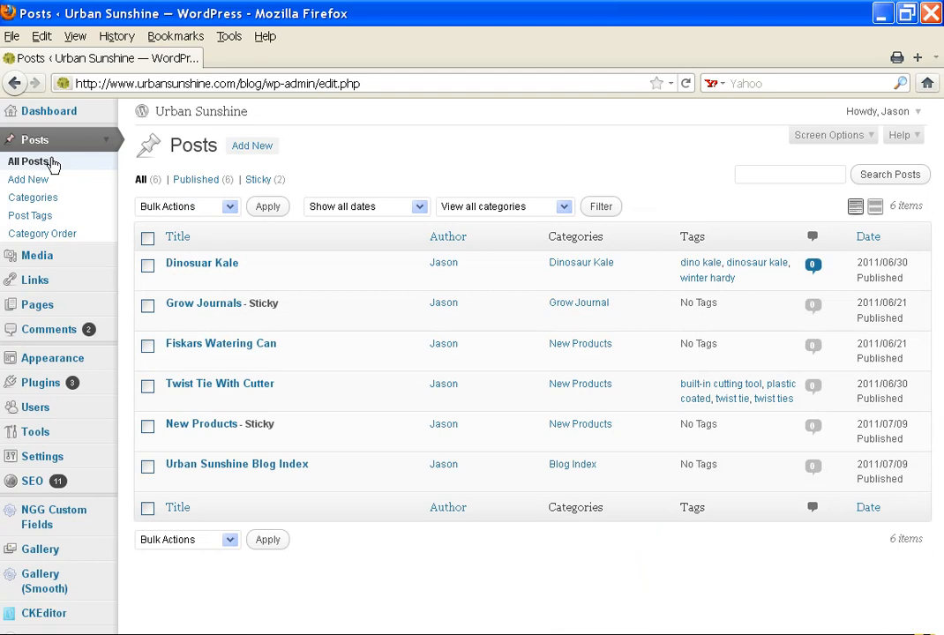
mouse_move(255, 402)
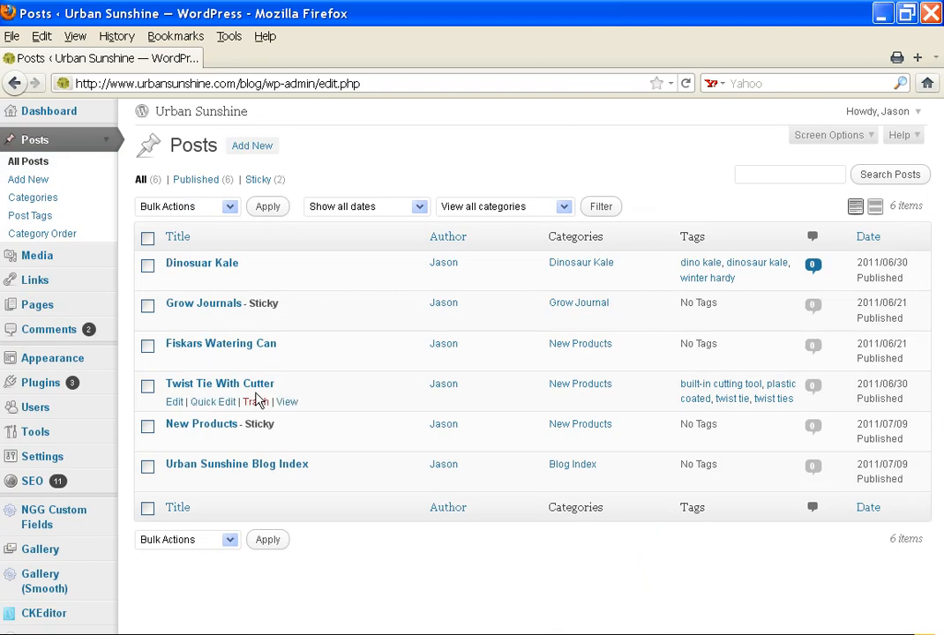
mouse_move(246, 322)
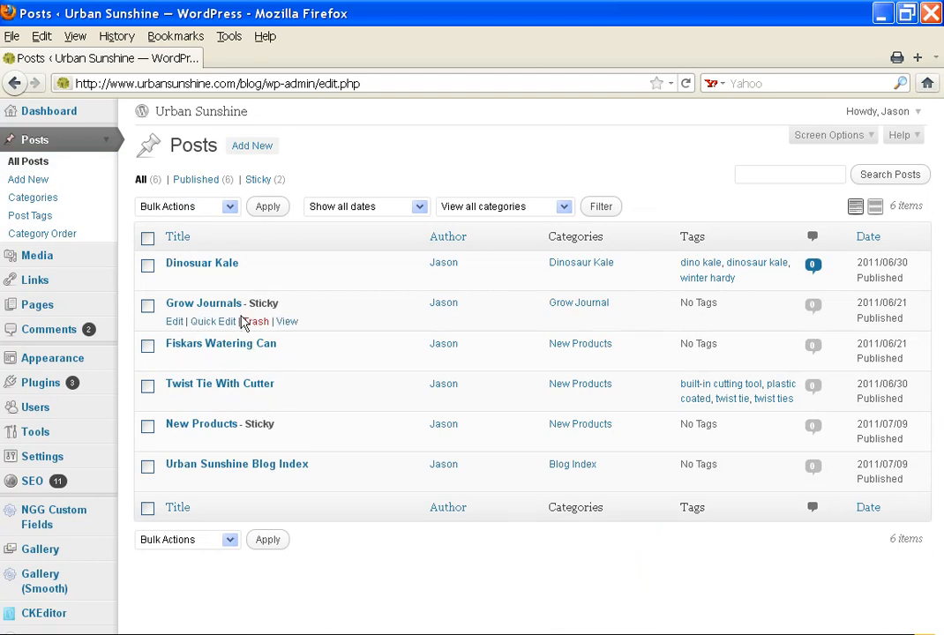
mouse_move(225, 412)
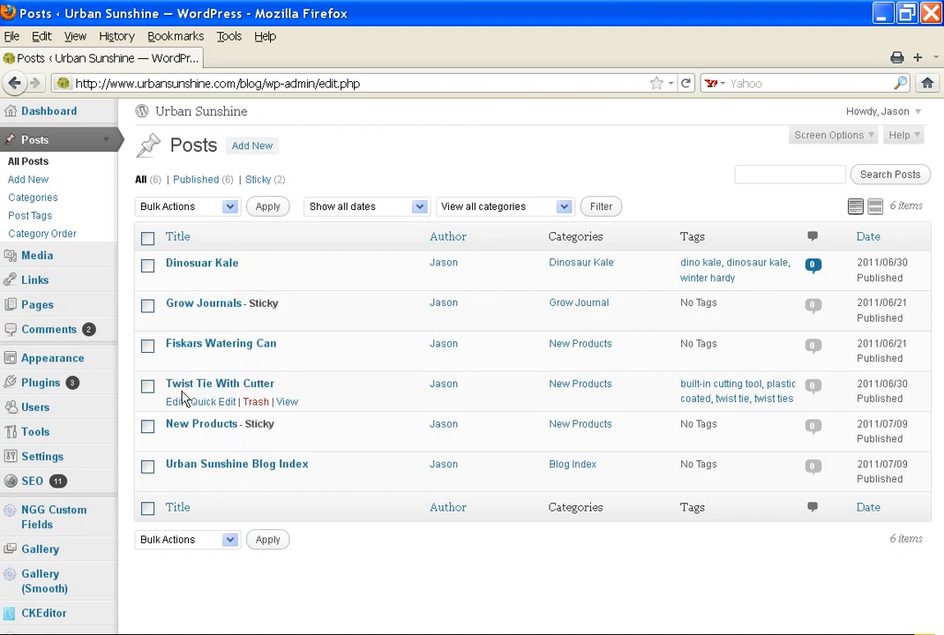
left_click(252, 144)
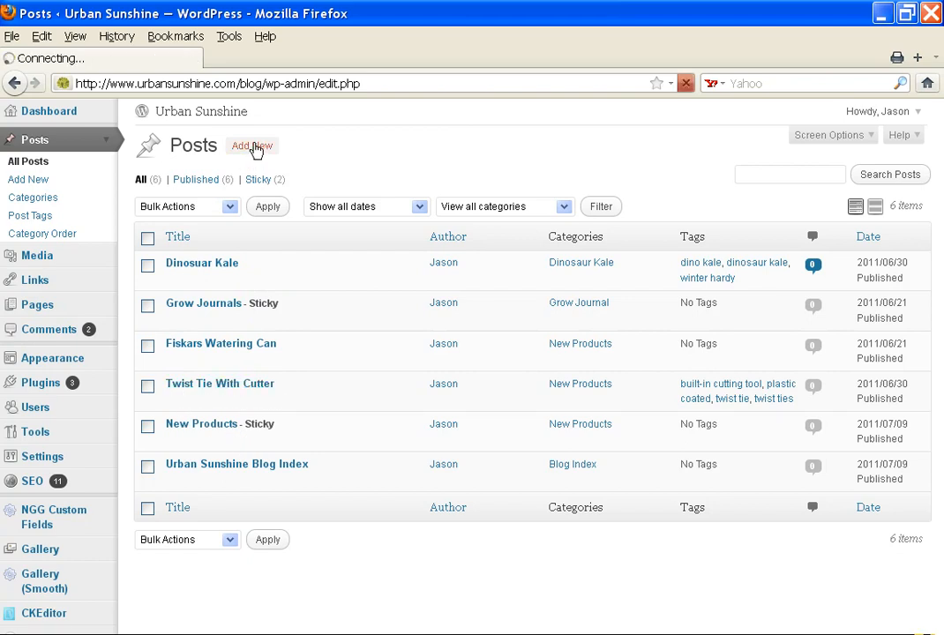
Title the new post 'The New Post' and publish it
left_click(252, 145)
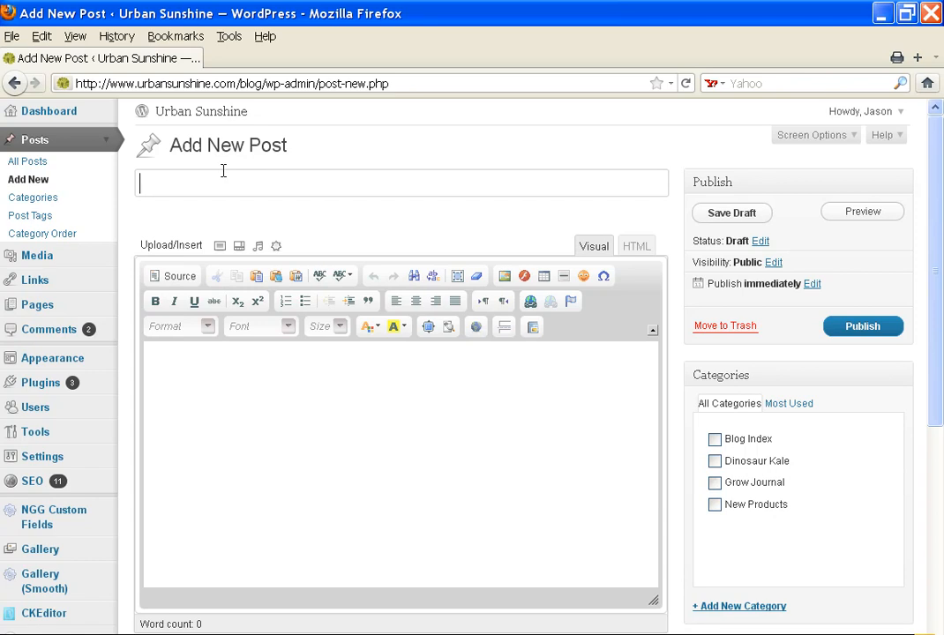
type("The N")
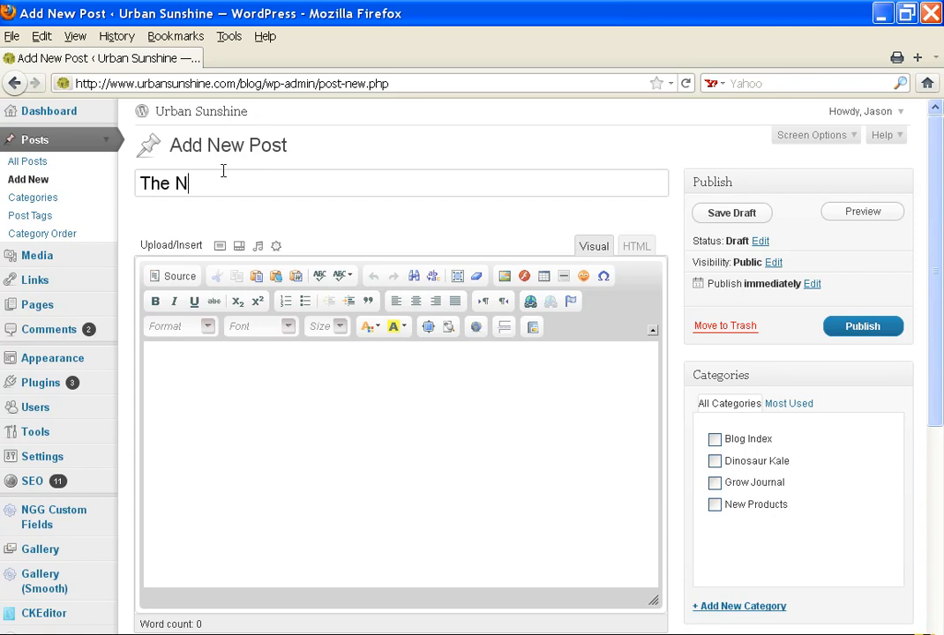
type("ew Post")
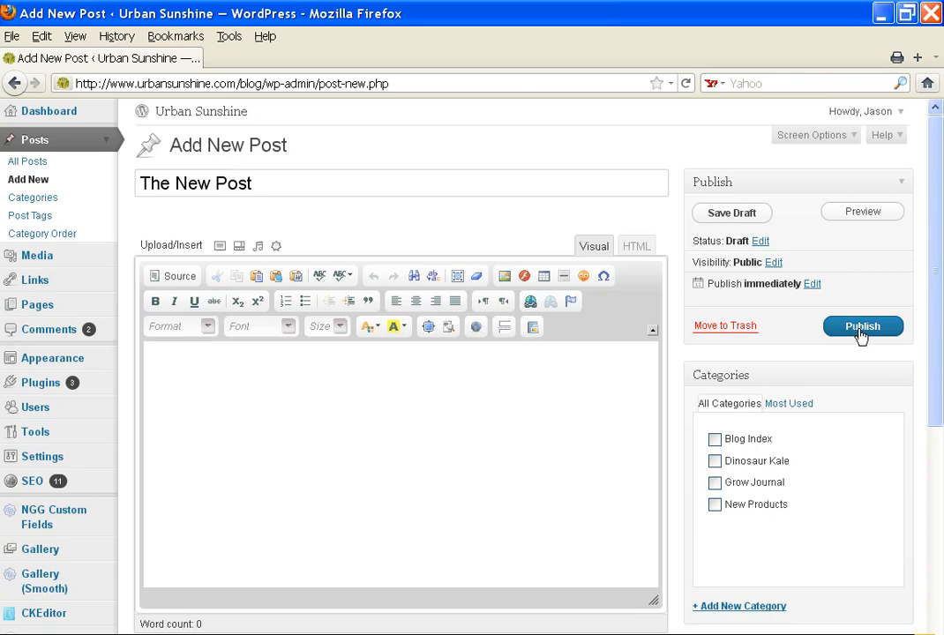
left_click(861, 324)
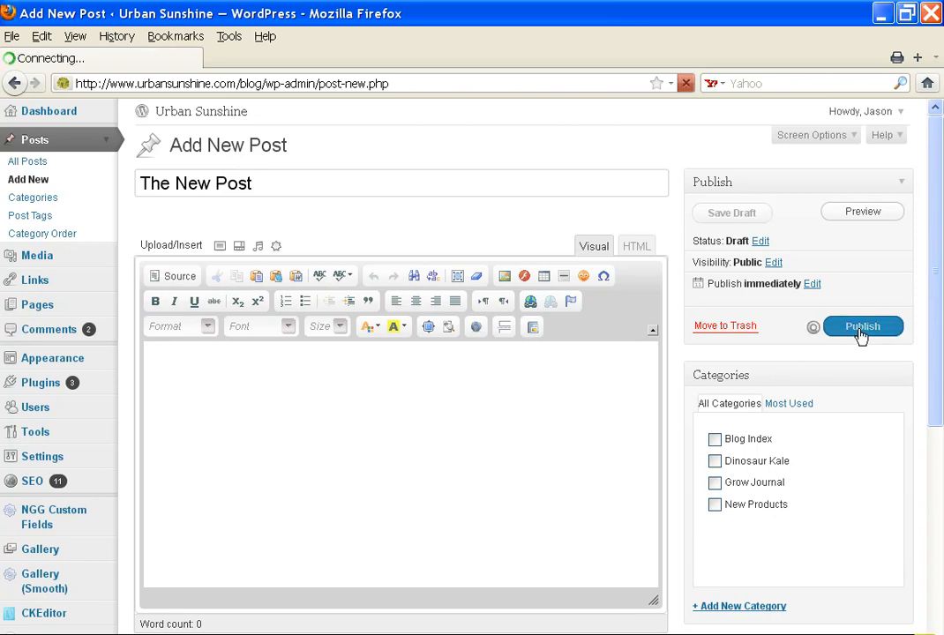
left_click(860, 325)
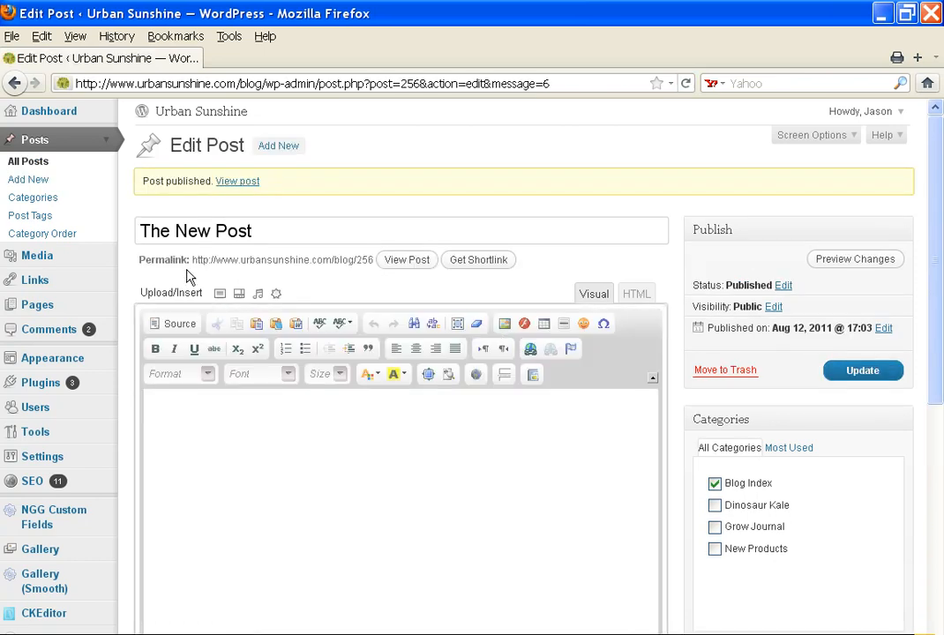
mouse_move(406, 259)
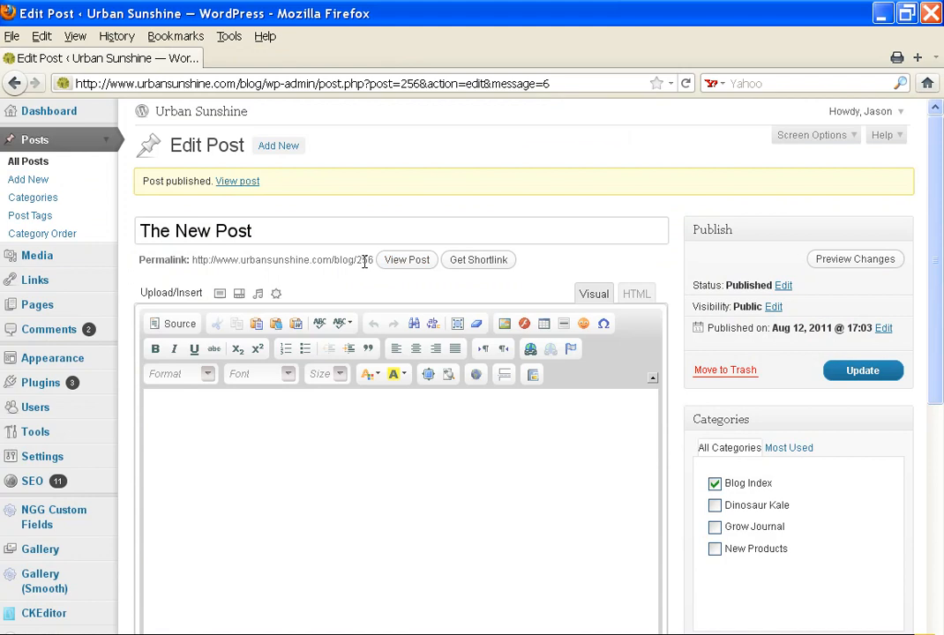
Copy the new post's permalink and go to the Urban Sunshine blog home page
double_click(283, 259)
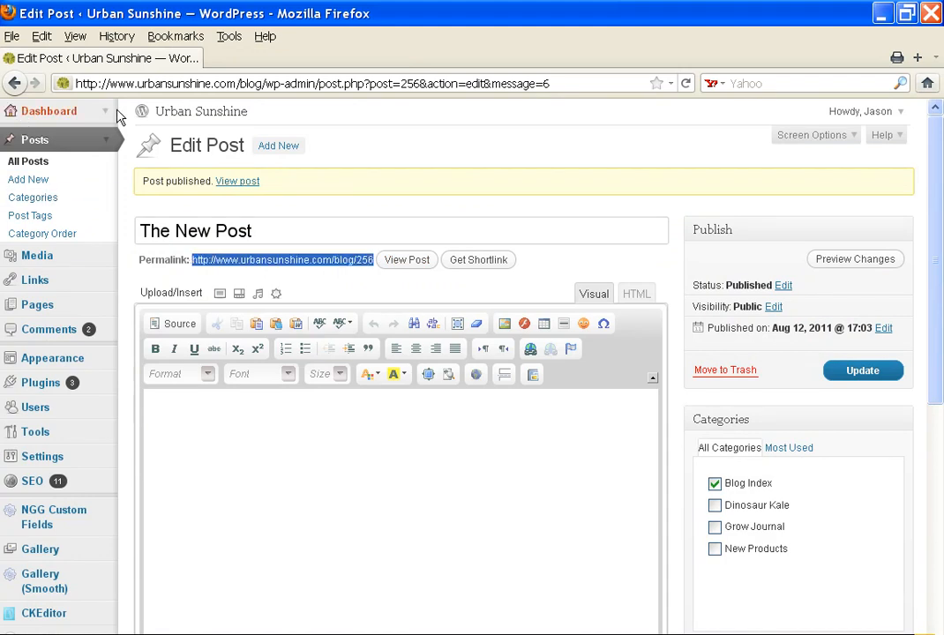
left_click(236, 180)
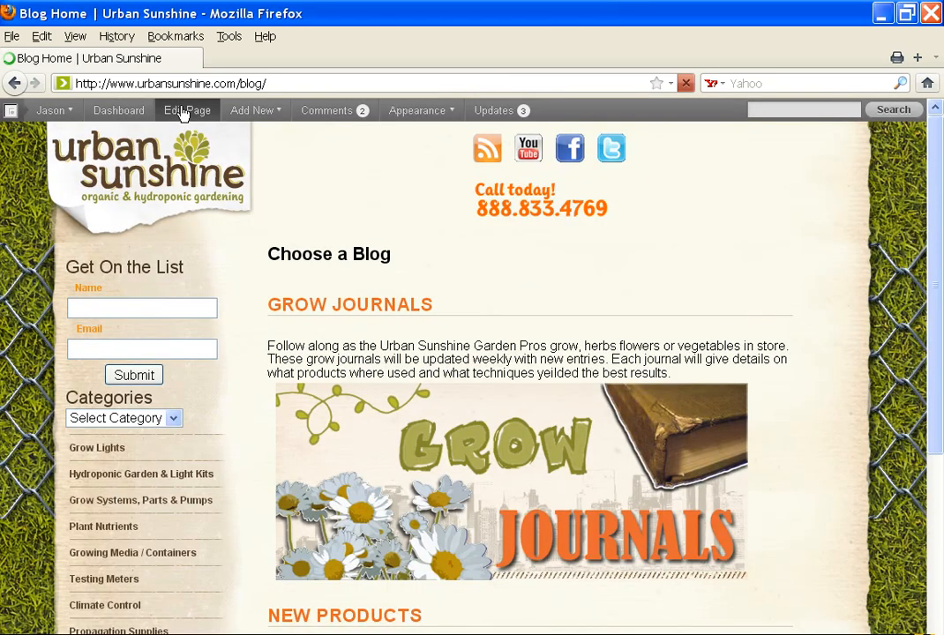
Open the New Products page from the blog via 'Edit this page' in Source mode
left_click(187, 110)
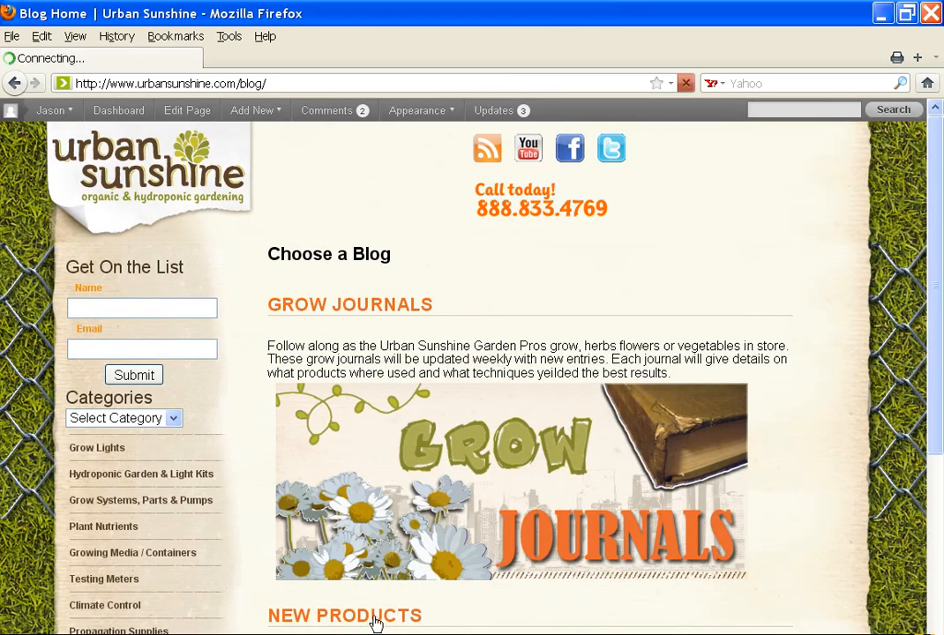
left_click(345, 614)
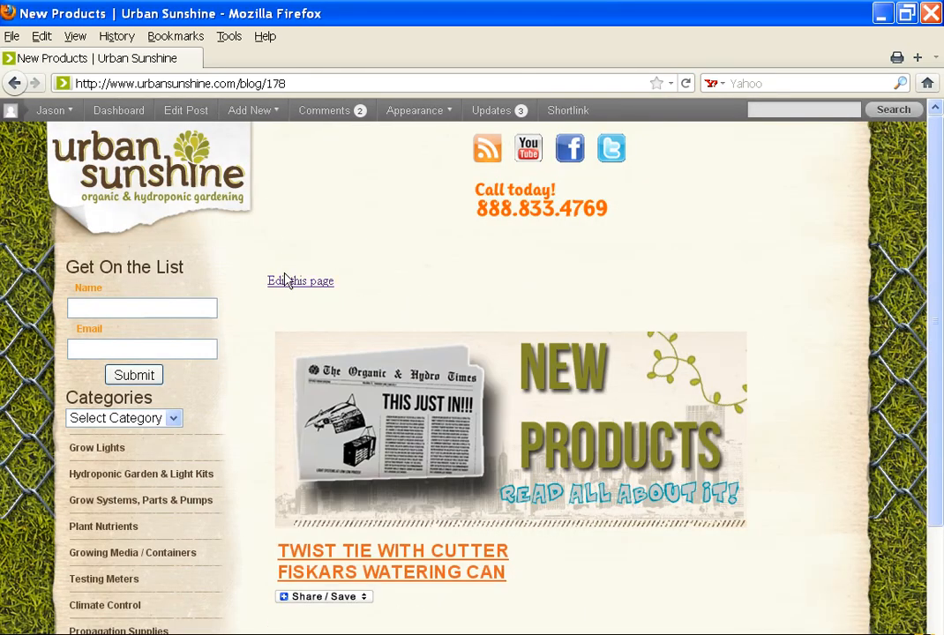
left_click(300, 280)
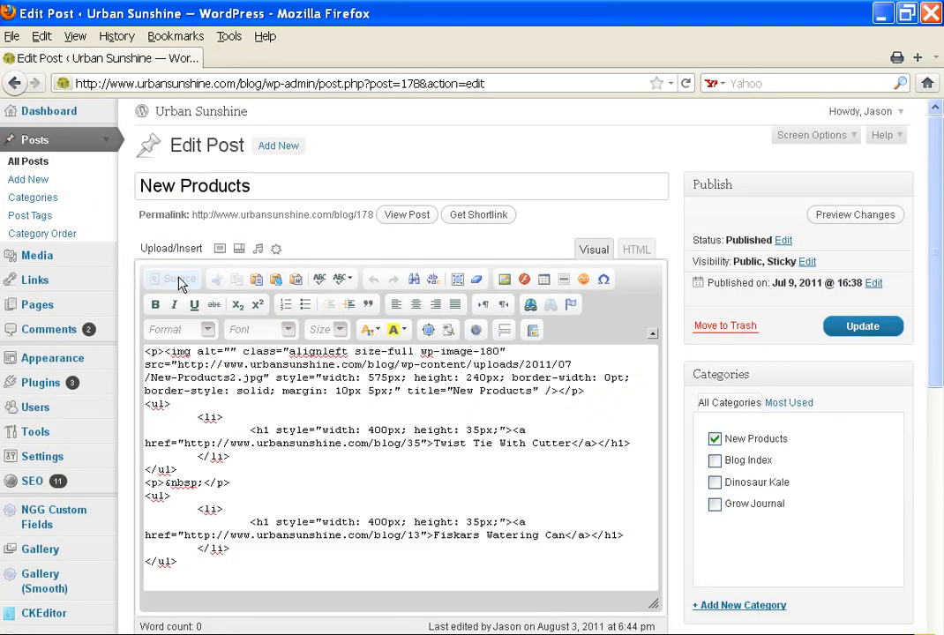
left_click(178, 279)
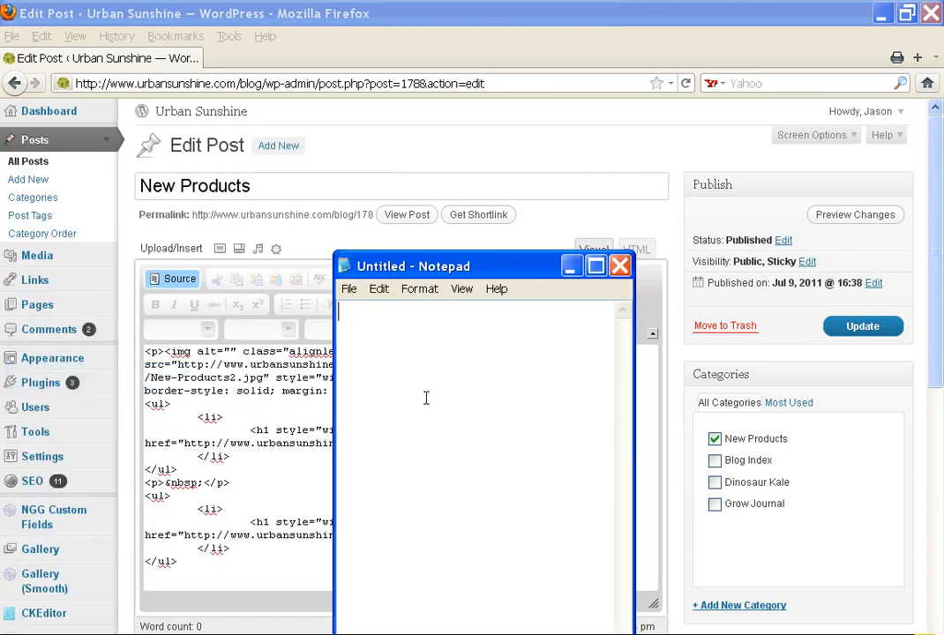
type("http://www.urbansunshine.com/blog/256")
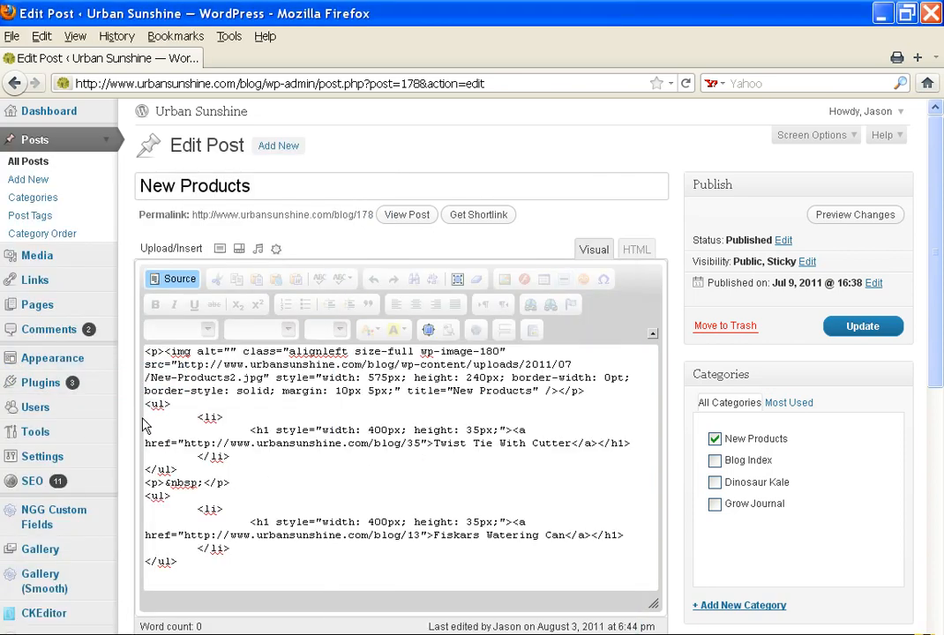
Paste another Twist Tie list block at the end and begin retyping its link text as 'The'
left_click_drag(146, 404, 198, 416)
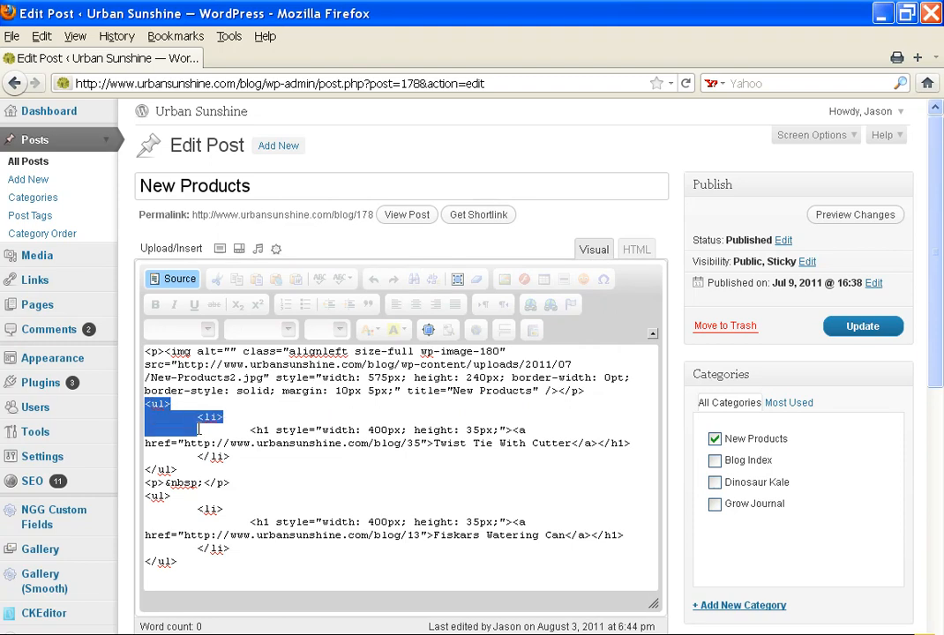
left_click_drag(198, 430, 219, 468)
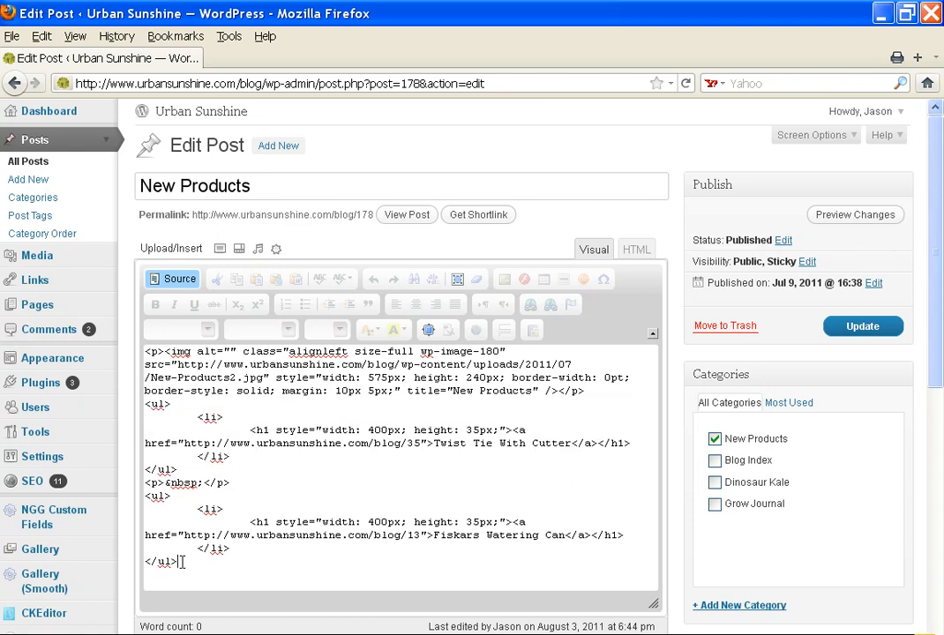
scroll("down", 3)
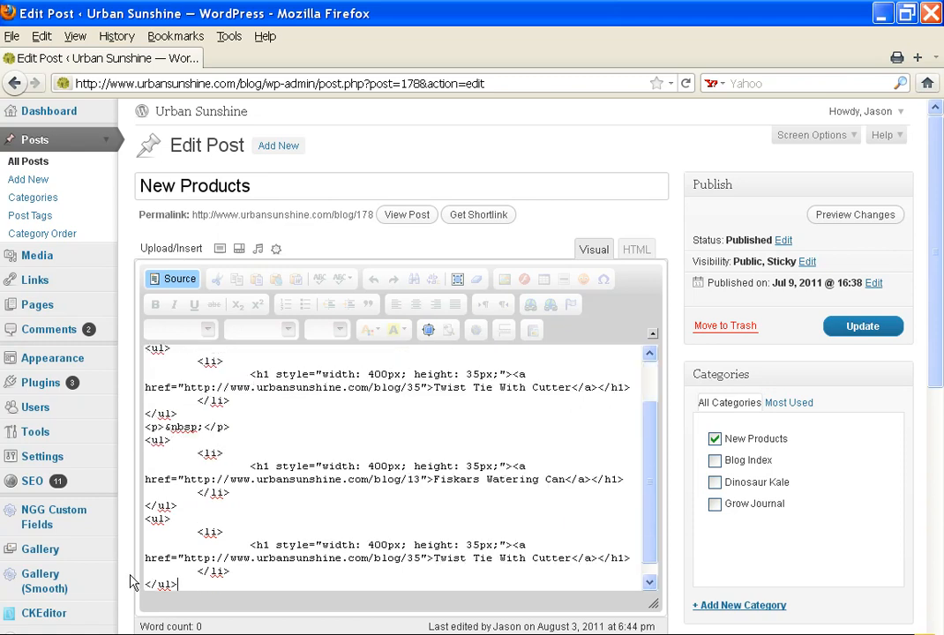
mouse_move(575, 556)
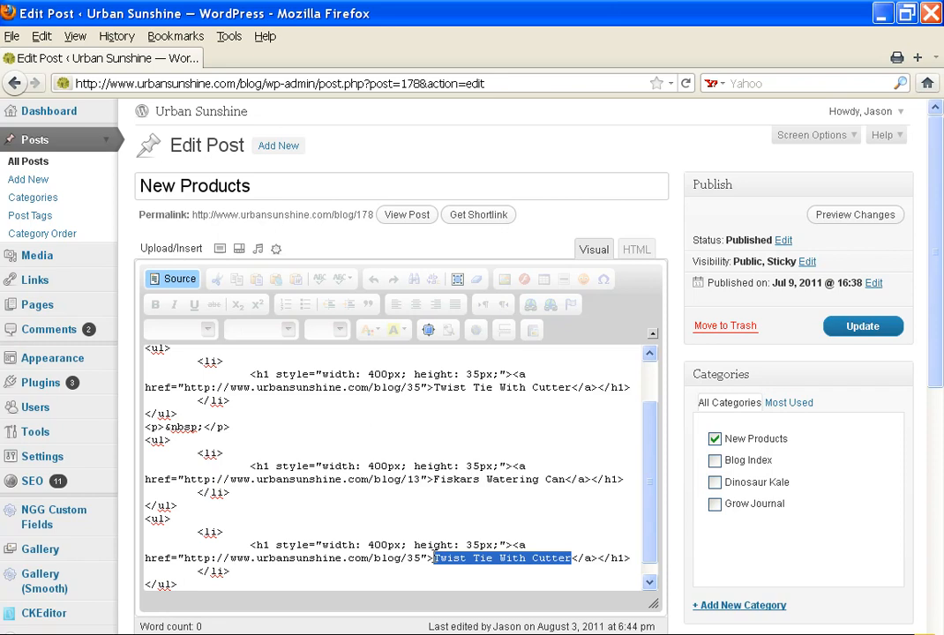
type("The")
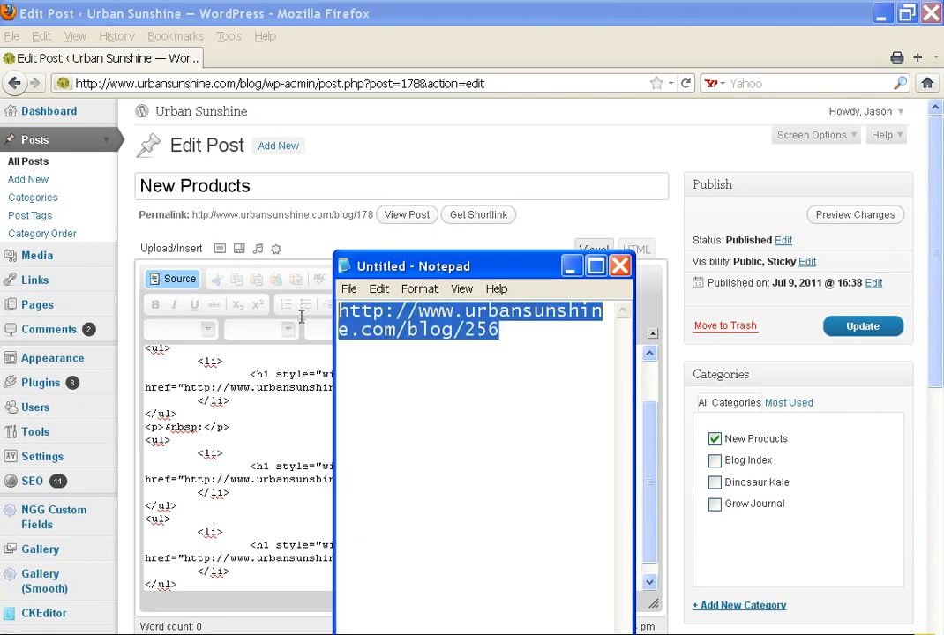
mouse_move(674, 342)
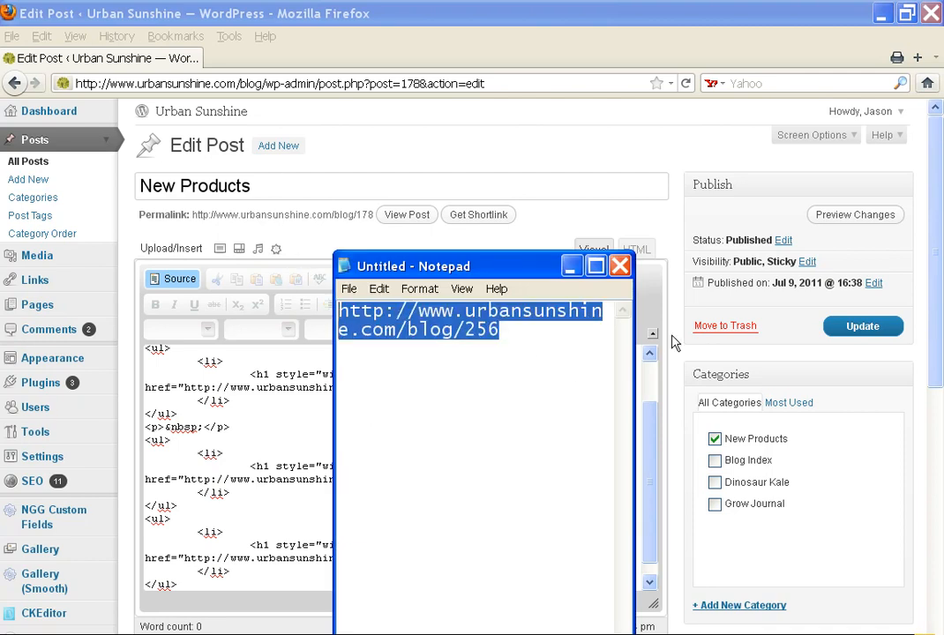